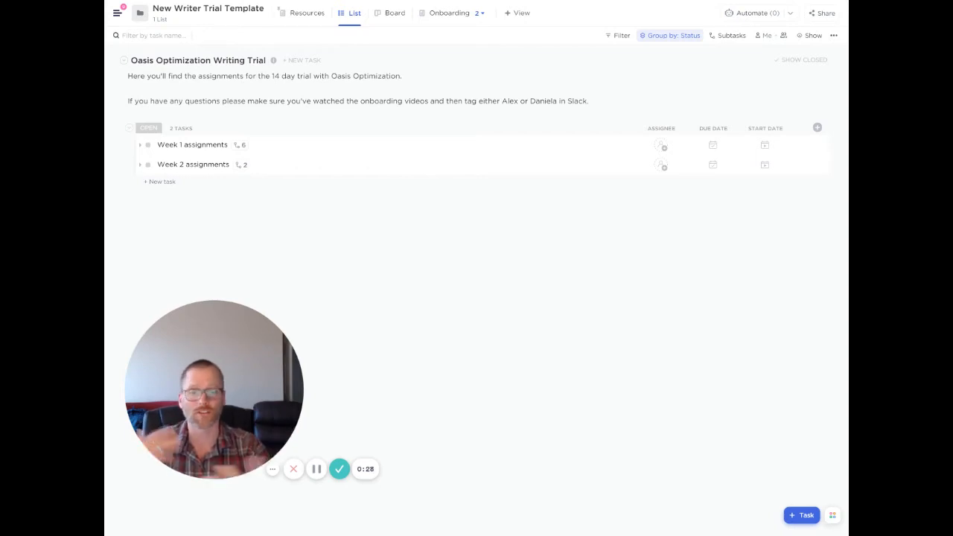
{"action": "mouse_move", "coordinate": [524, 338]}
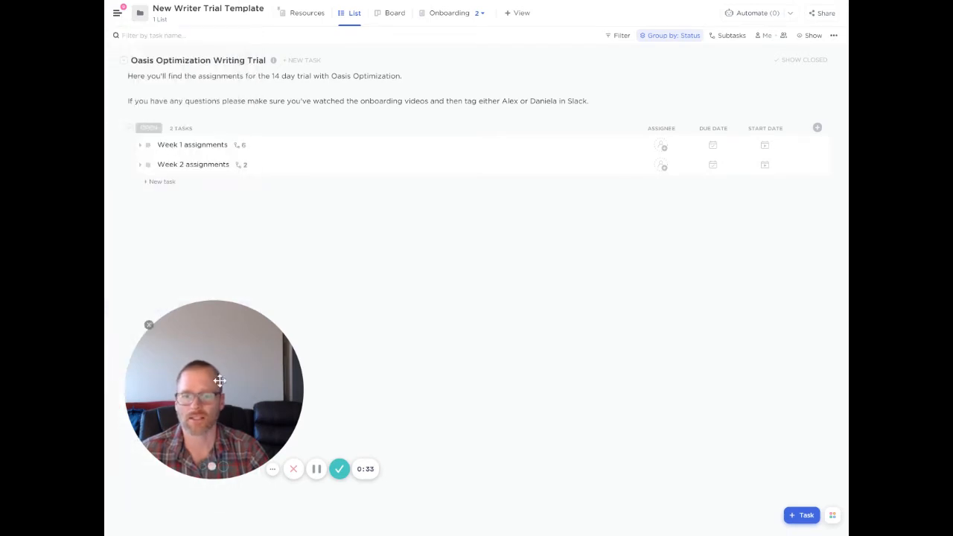
Expand and collapse the Week 1 assignments task to review its subtasks
{"action": "left_click", "coordinate": [116, 15]}
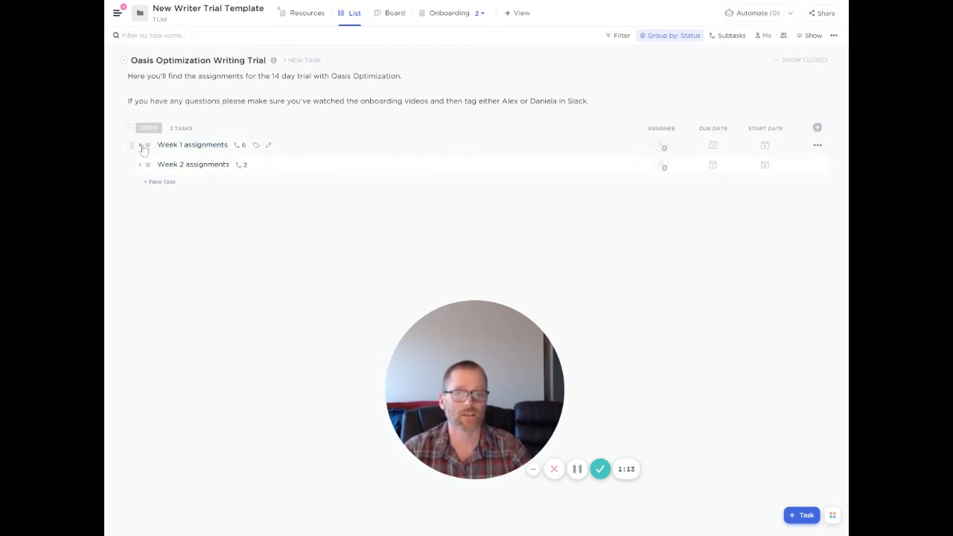
{"action": "left_click", "coordinate": [140, 144]}
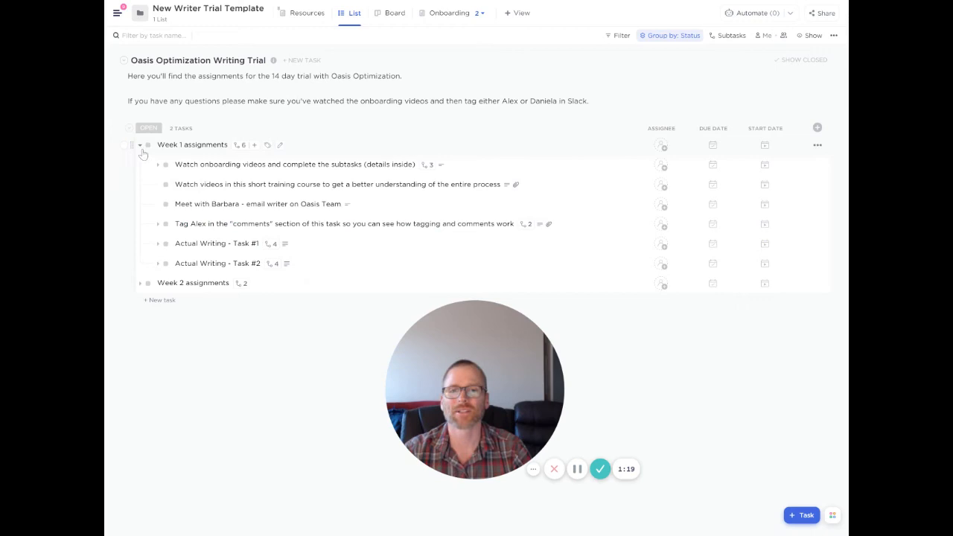
{"action": "left_click", "coordinate": [140, 144]}
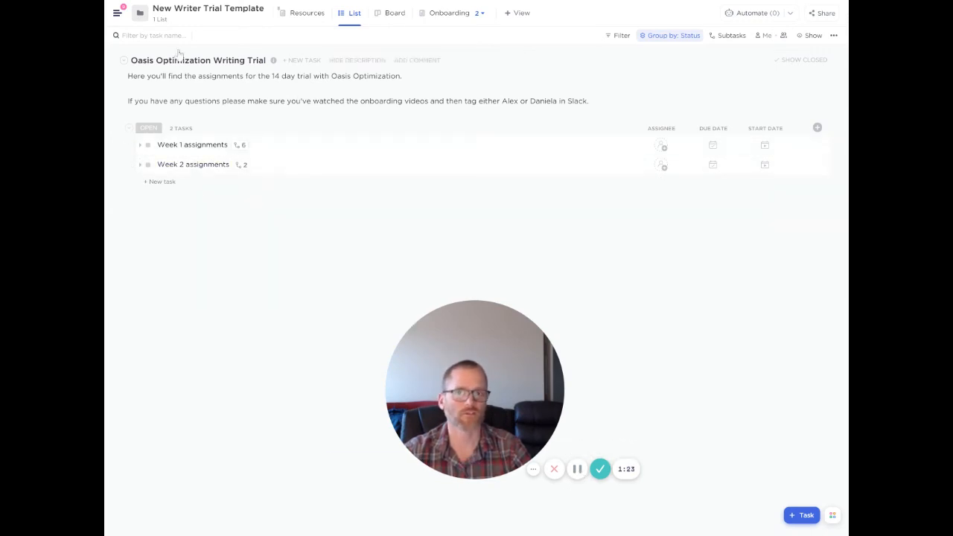
Show the Template Center submenu in the New Writer Trial Template folder's settings
{"action": "left_click", "coordinate": [117, 11]}
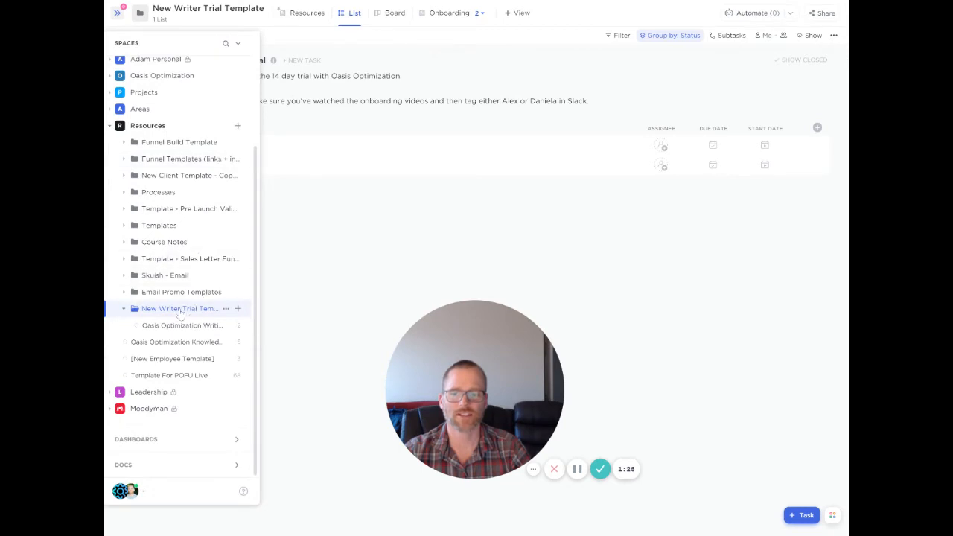
{"action": "mouse_move", "coordinate": [226, 308]}
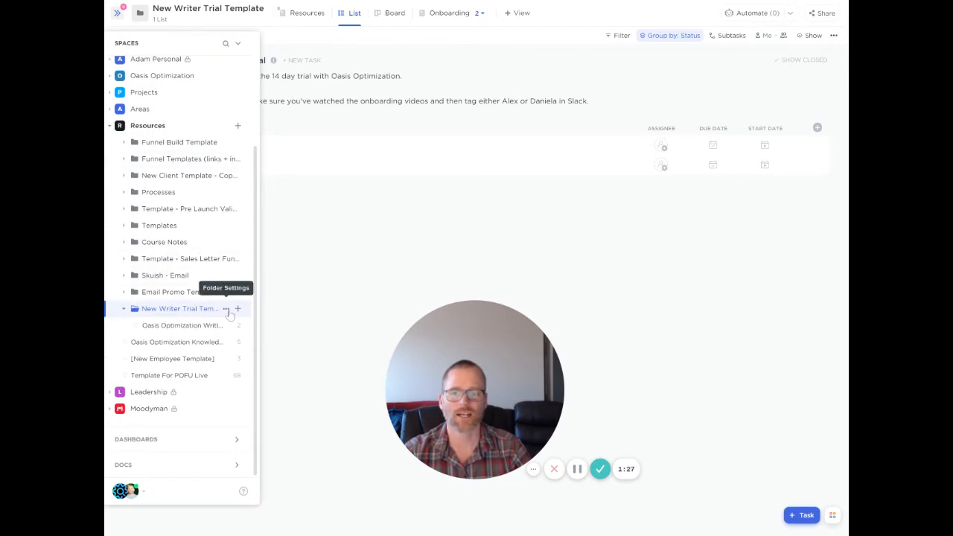
{"action": "left_click", "coordinate": [226, 308]}
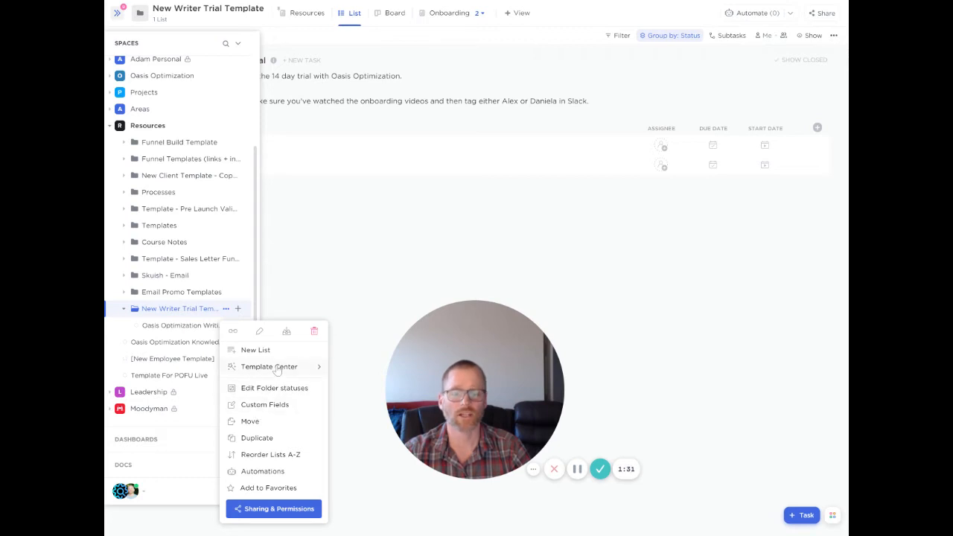
{"action": "left_click", "coordinate": [269, 367]}
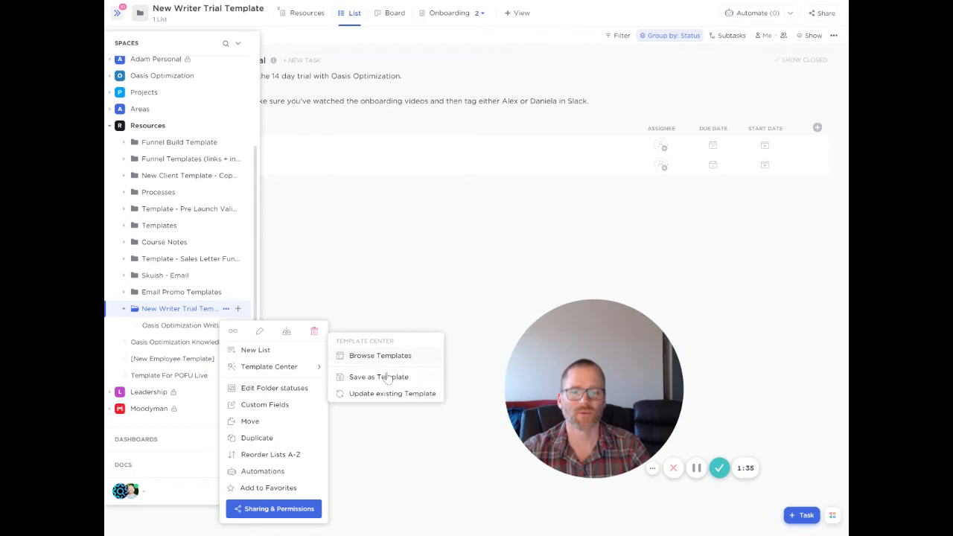
{"action": "mouse_move", "coordinate": [387, 399]}
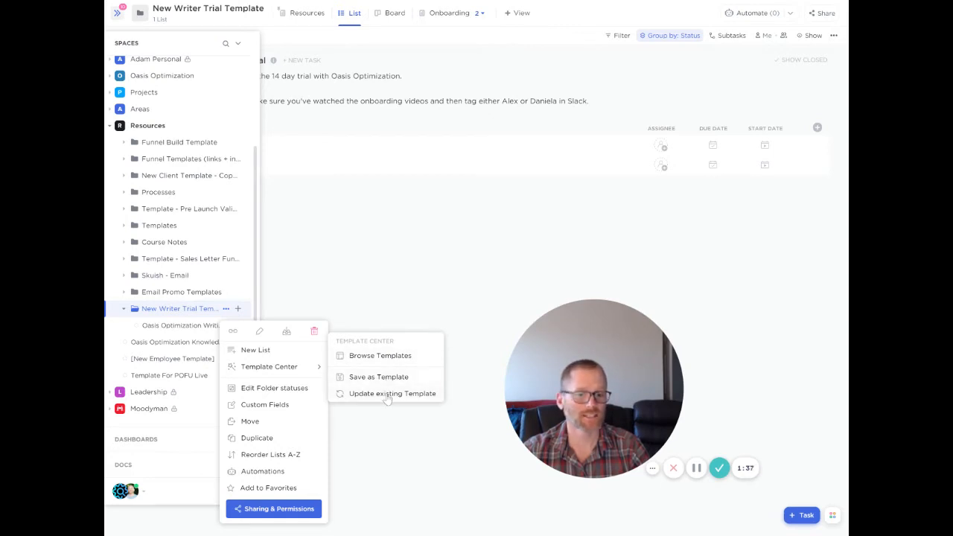
{"action": "mouse_move", "coordinate": [390, 355]}
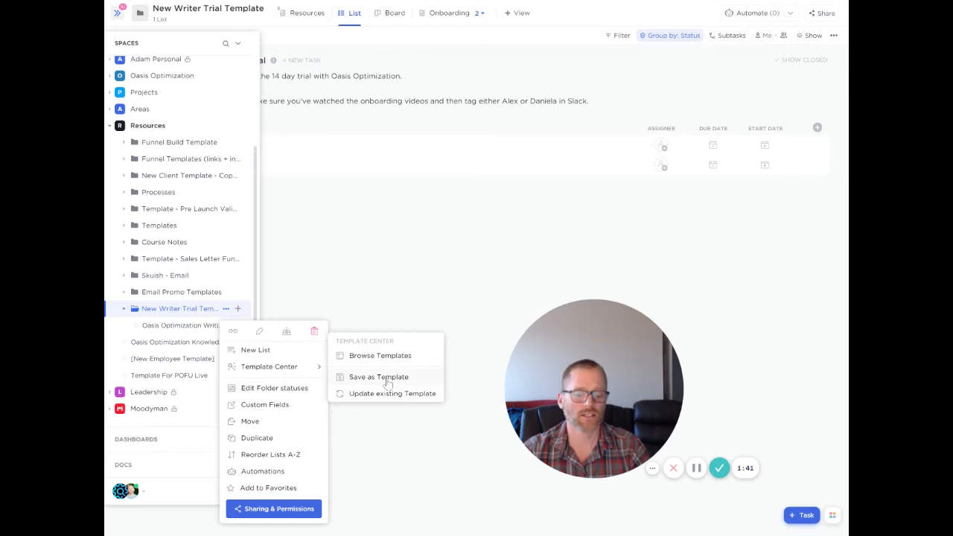
Choose Save as Template and enter 'sdfadfasdfsadf' as the new template name
{"action": "left_click", "coordinate": [381, 377]}
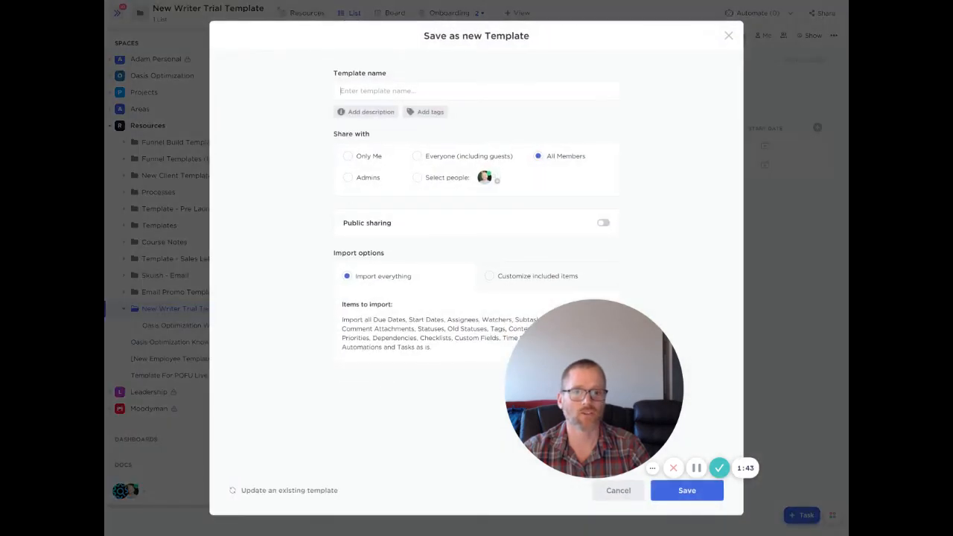
{"action": "type", "text": "sdfadfasdfsadf"}
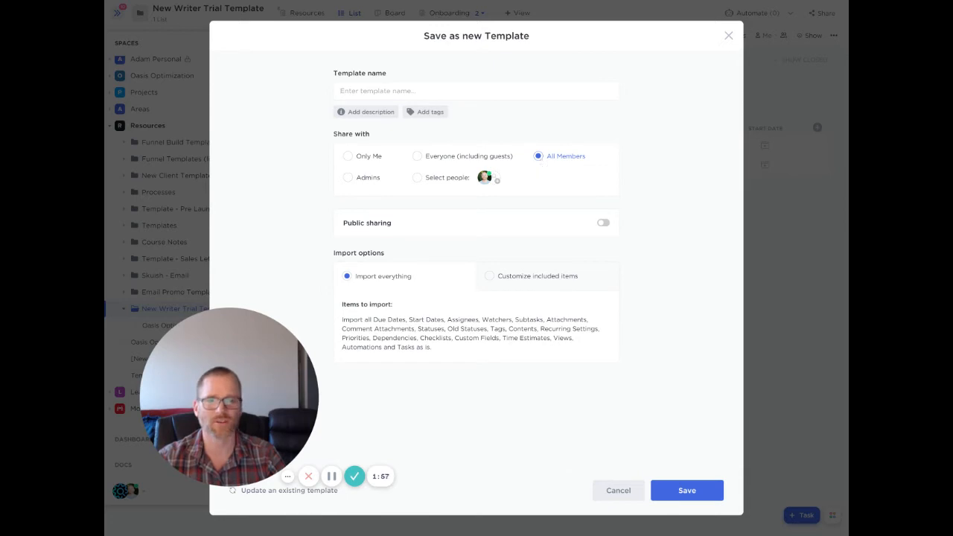
{"action": "mouse_move", "coordinate": [602, 226]}
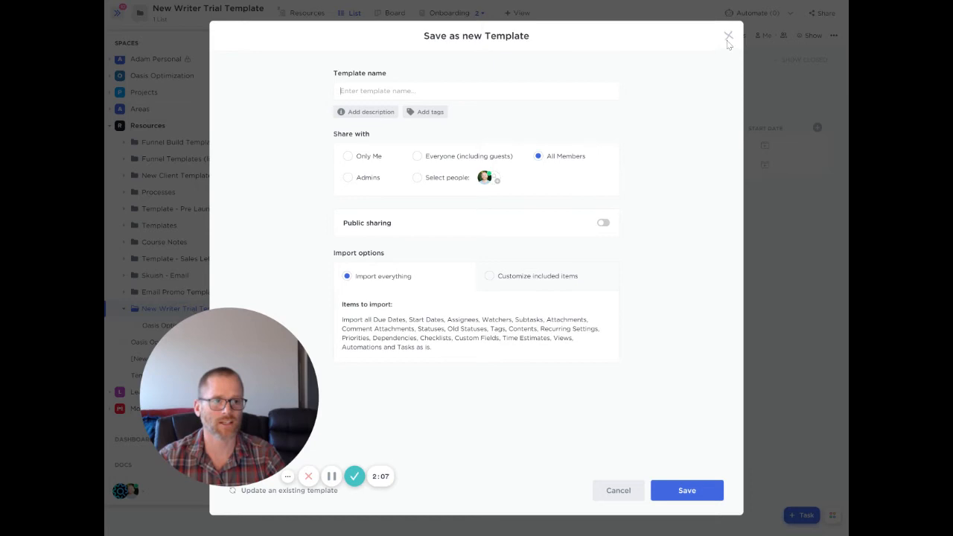
Discard the template form and browse the workspace's saved templates via the folder's Template Center
{"action": "left_click", "coordinate": [724, 36]}
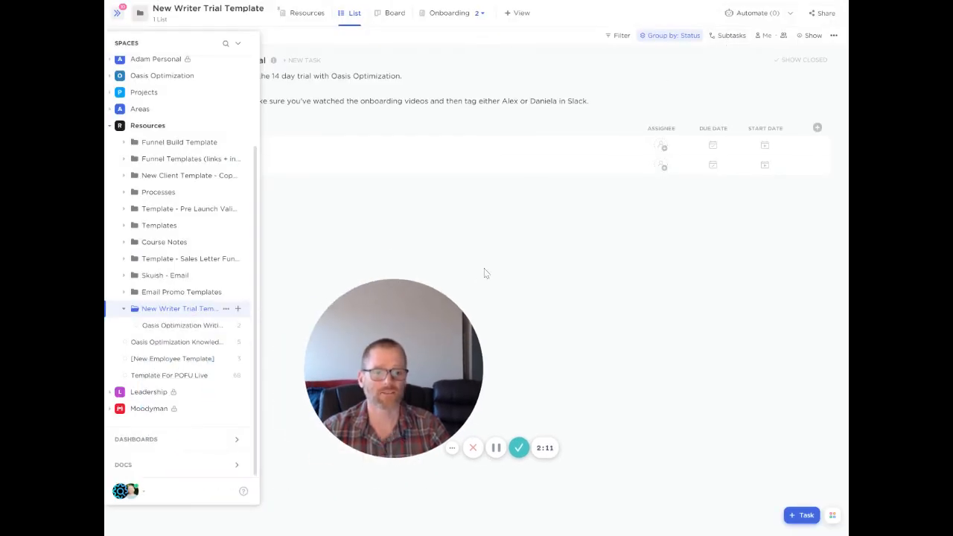
{"action": "mouse_move", "coordinate": [227, 308]}
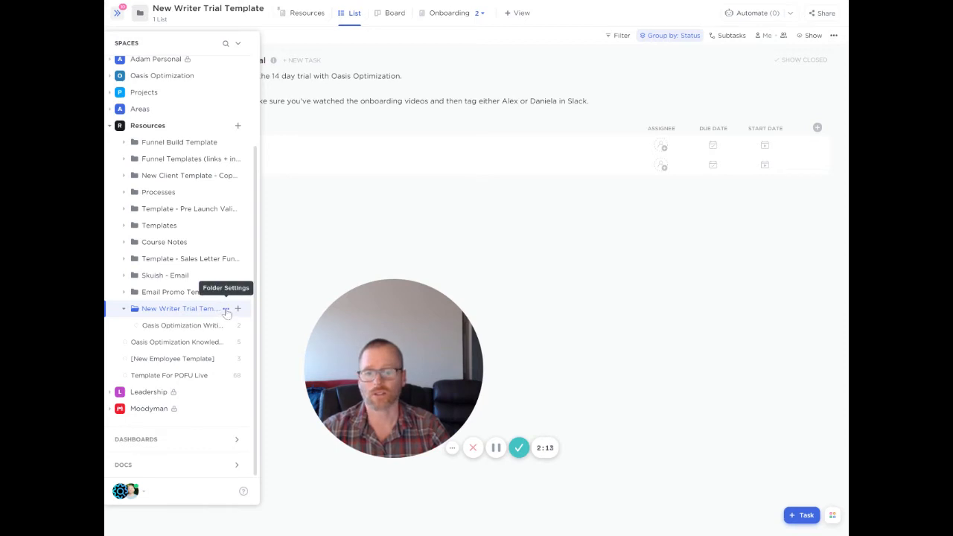
{"action": "mouse_move", "coordinate": [241, 125]}
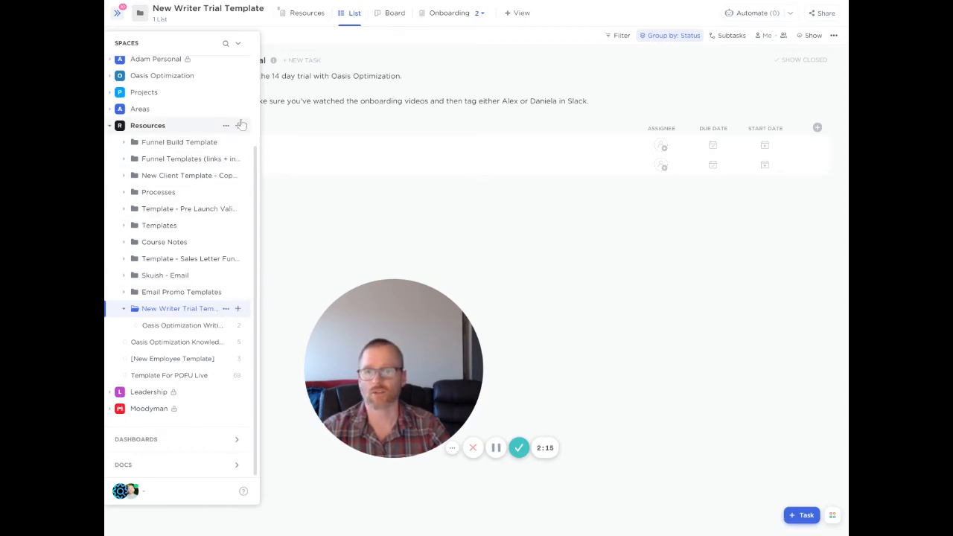
{"action": "left_click", "coordinate": [238, 125]}
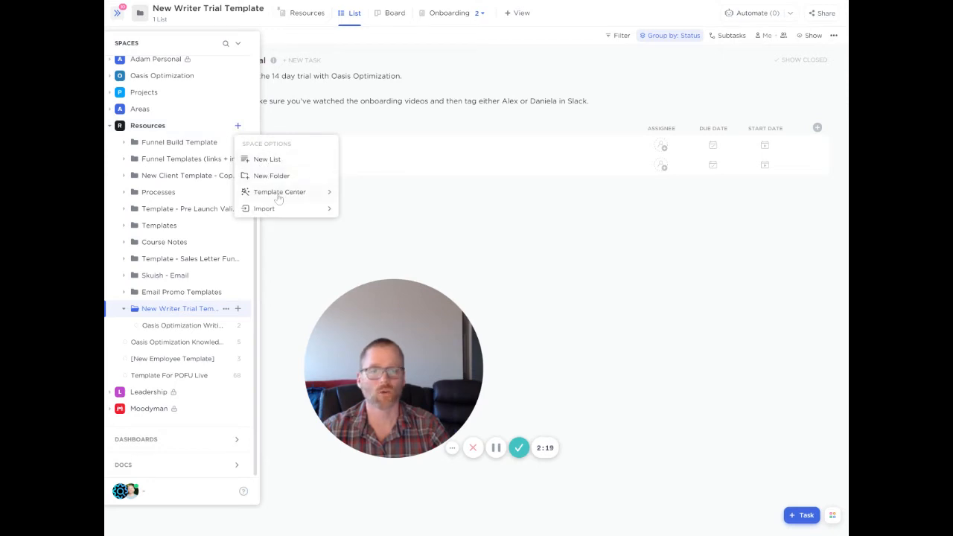
{"action": "left_click", "coordinate": [280, 191]}
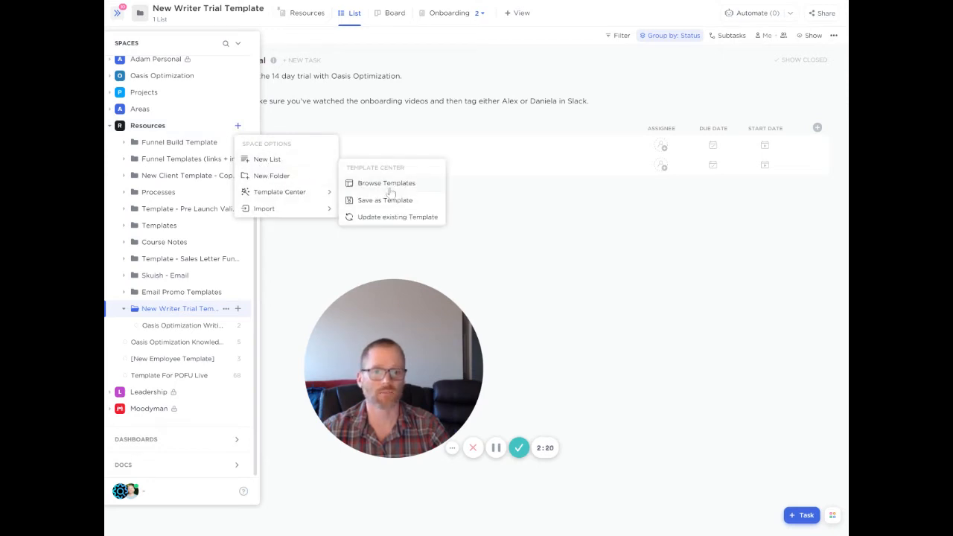
{"action": "left_click", "coordinate": [386, 182]}
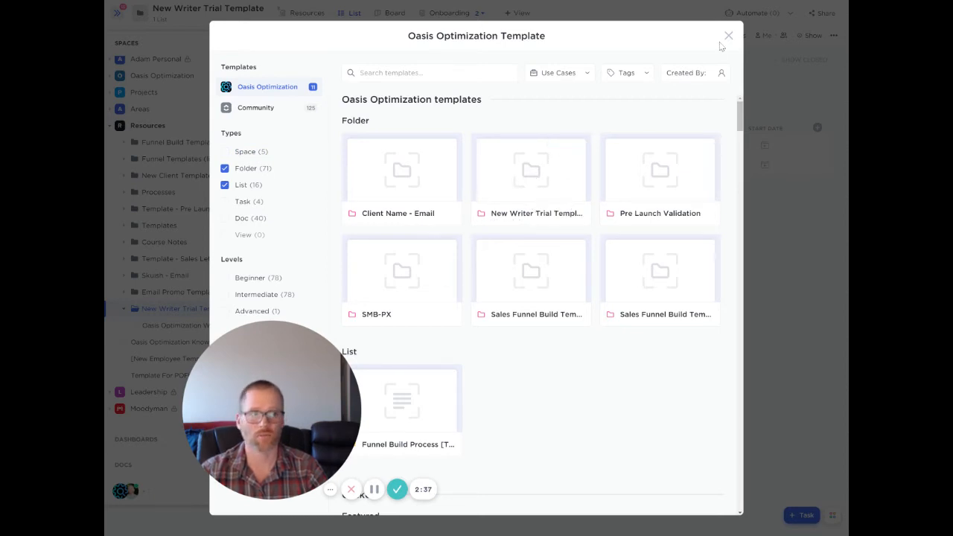
Close the Template Center and collapse the sidebar to show the task list full width
{"action": "left_click", "coordinate": [727, 36]}
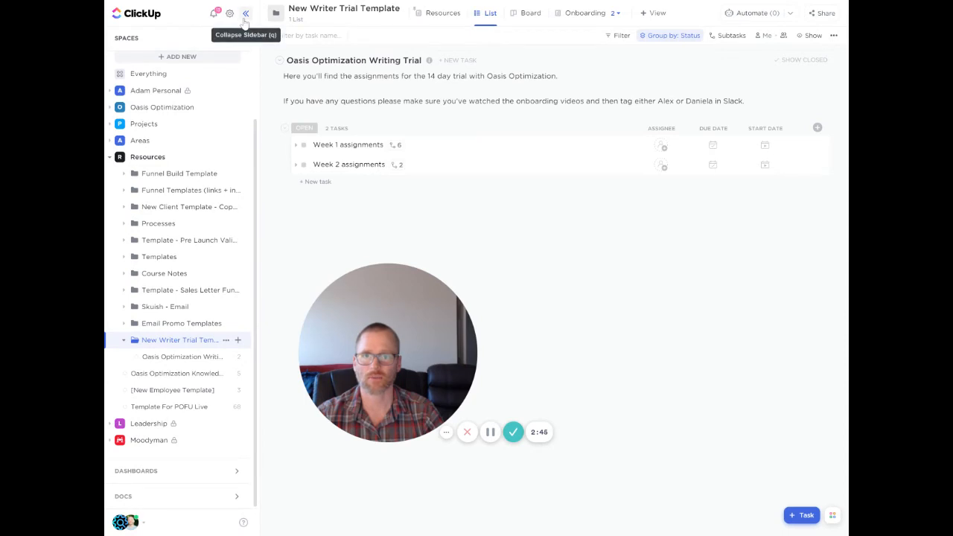
{"action": "left_click", "coordinate": [244, 17]}
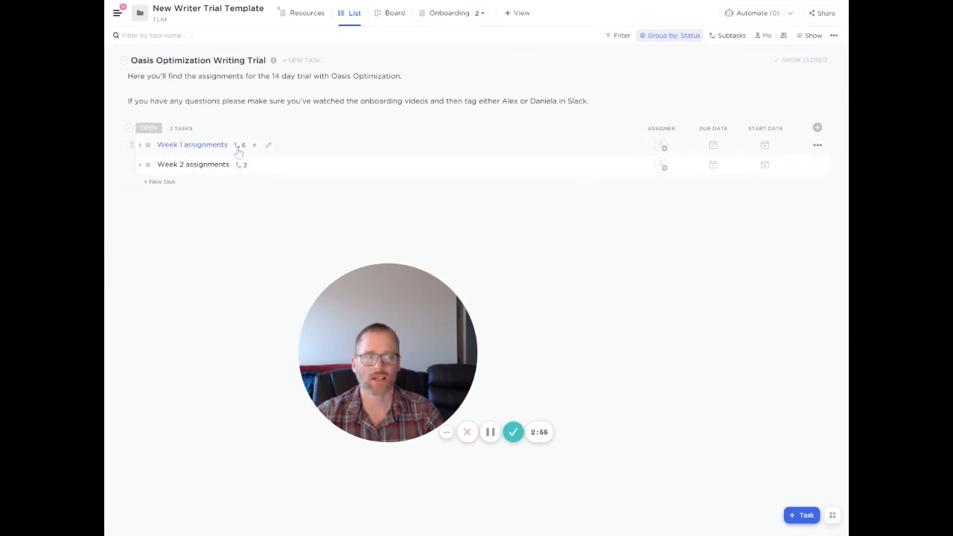
{"action": "left_click", "coordinate": [818, 146]}
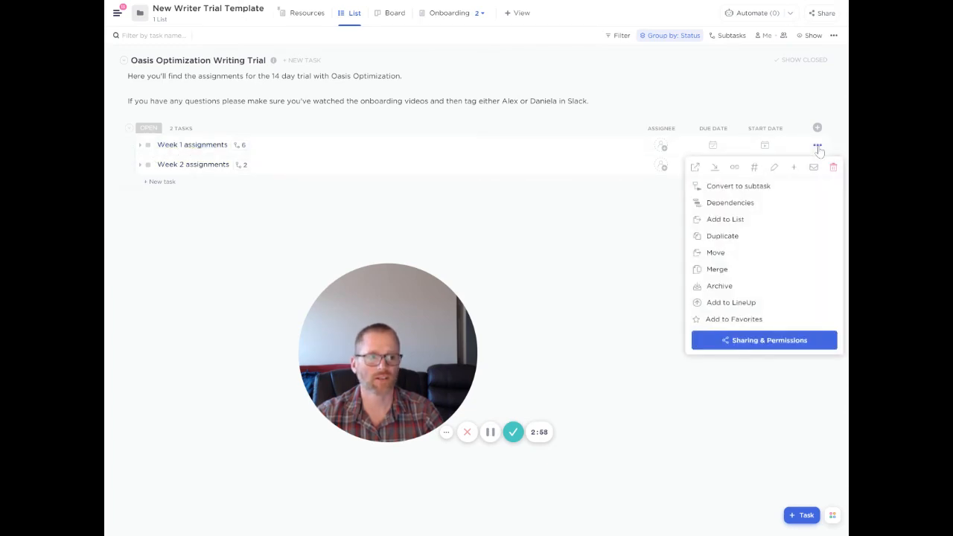
{"action": "mouse_move", "coordinate": [723, 315]}
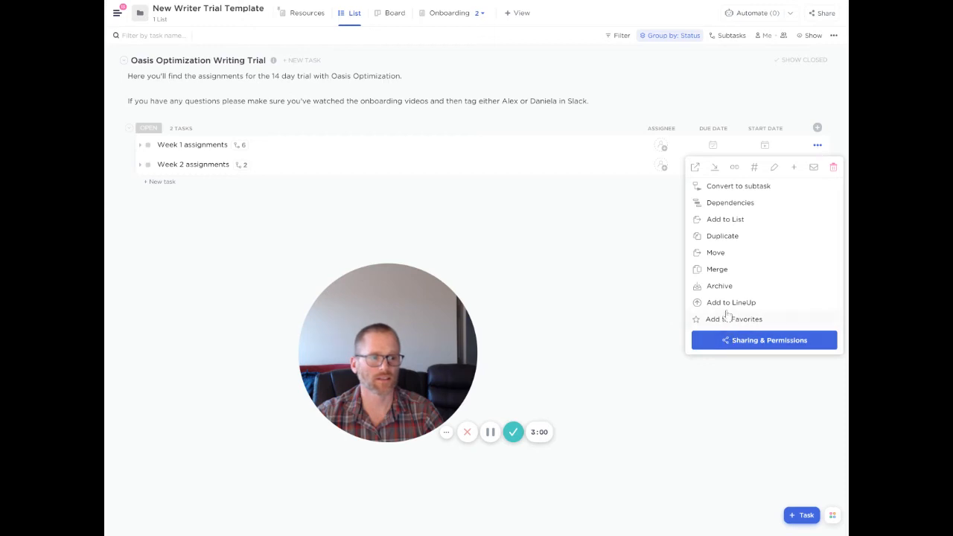
{"action": "mouse_move", "coordinate": [754, 167]}
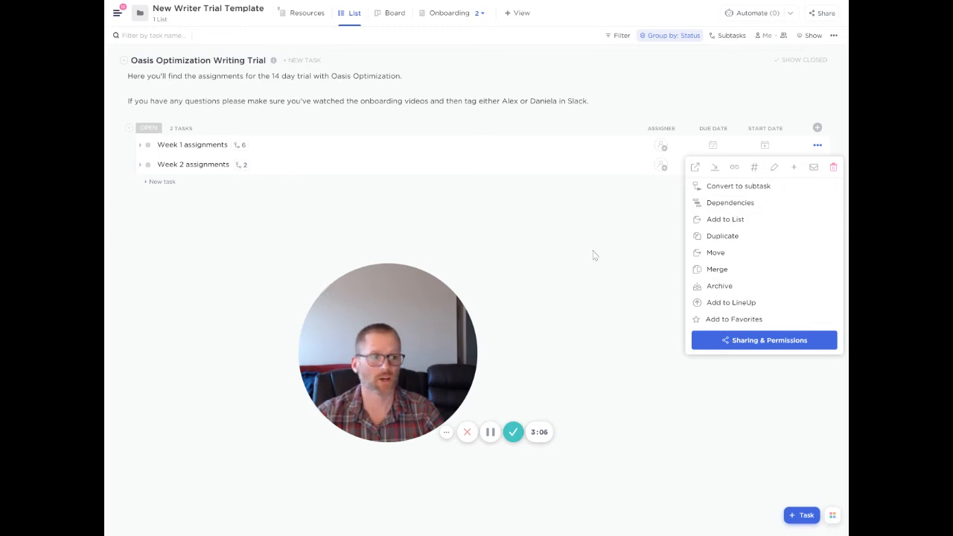
{"action": "mouse_move", "coordinate": [214, 151]}
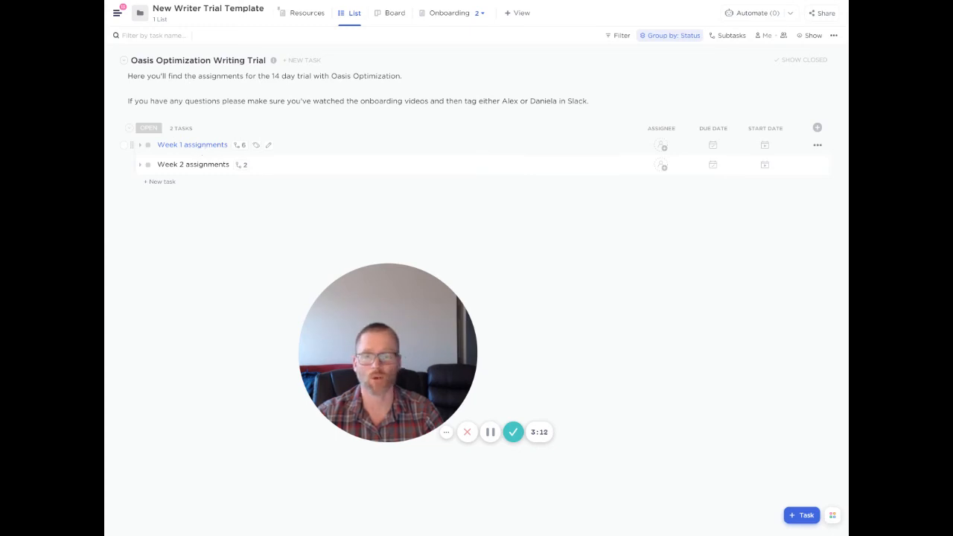
{"action": "left_click", "coordinate": [192, 144]}
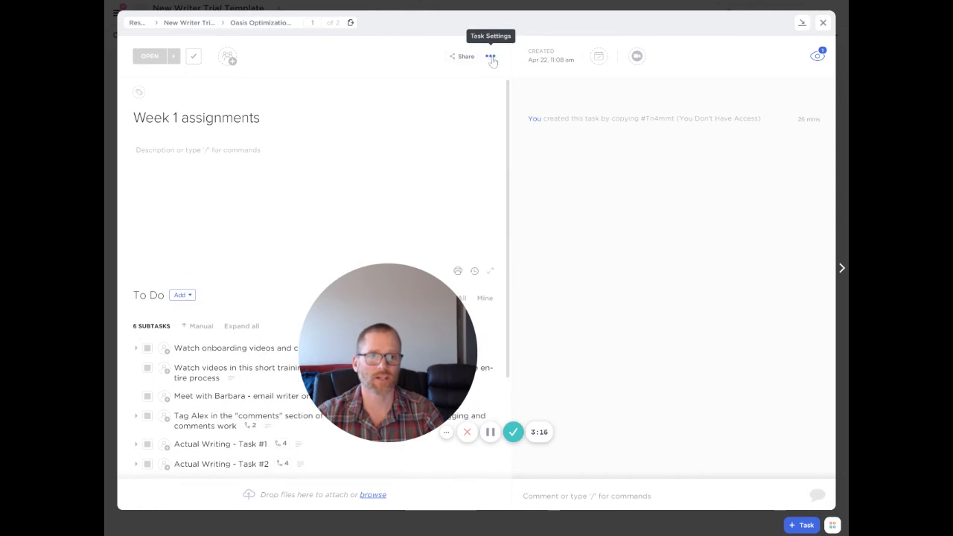
{"action": "left_click", "coordinate": [491, 57]}
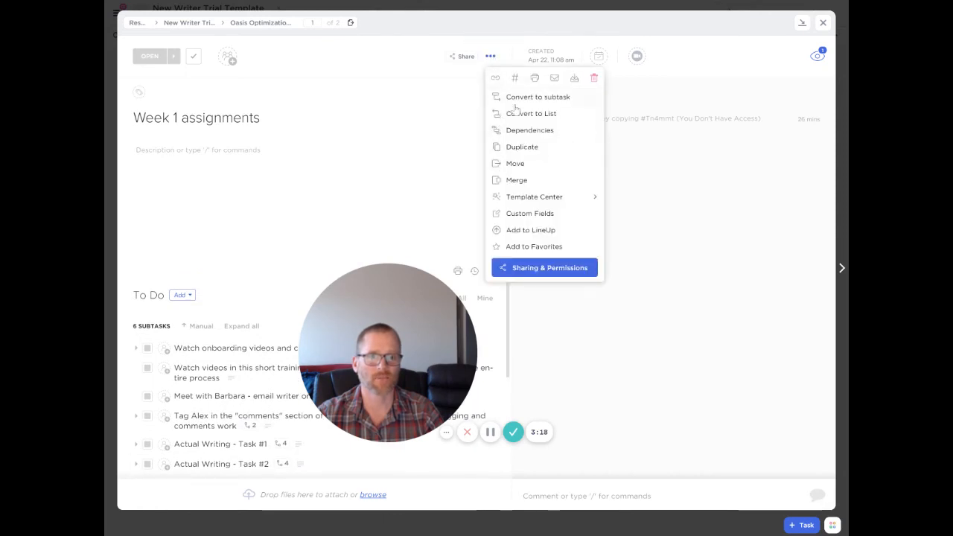
{"action": "mouse_move", "coordinate": [485, 53]}
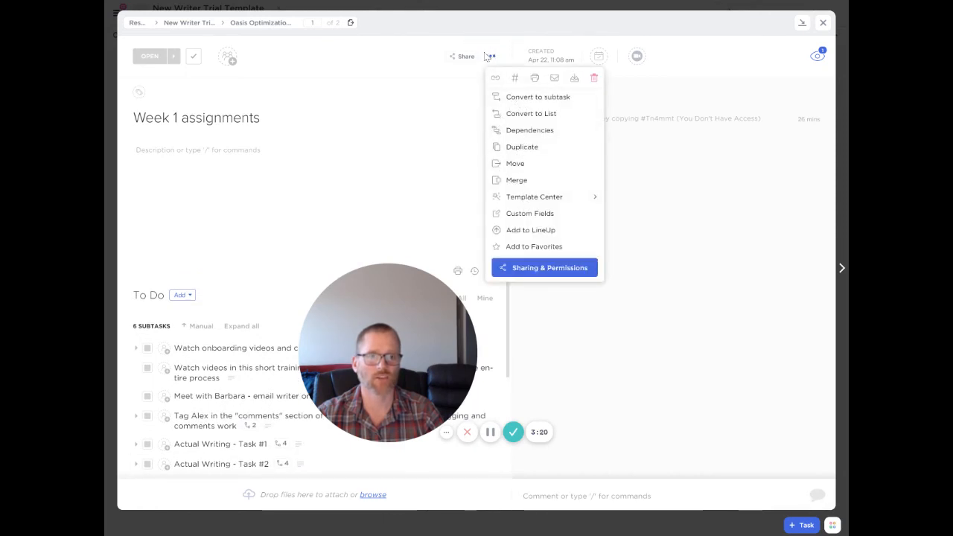
{"action": "left_click", "coordinate": [492, 57]}
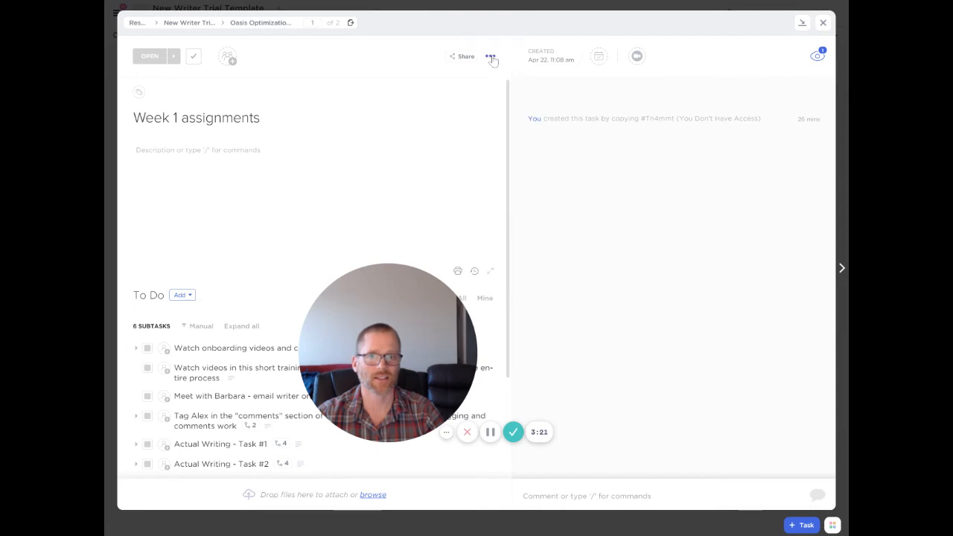
{"action": "left_click", "coordinate": [491, 57]}
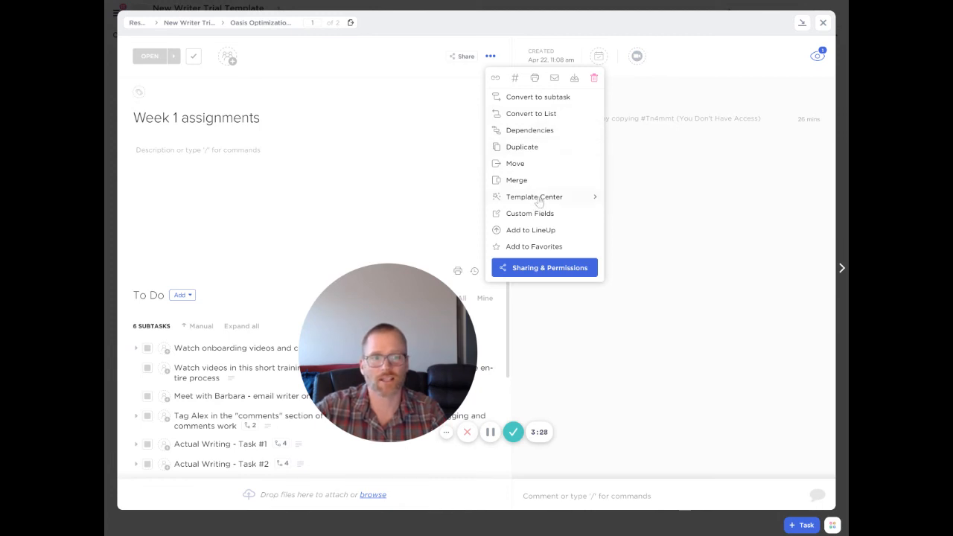
{"action": "mouse_move", "coordinate": [536, 197]}
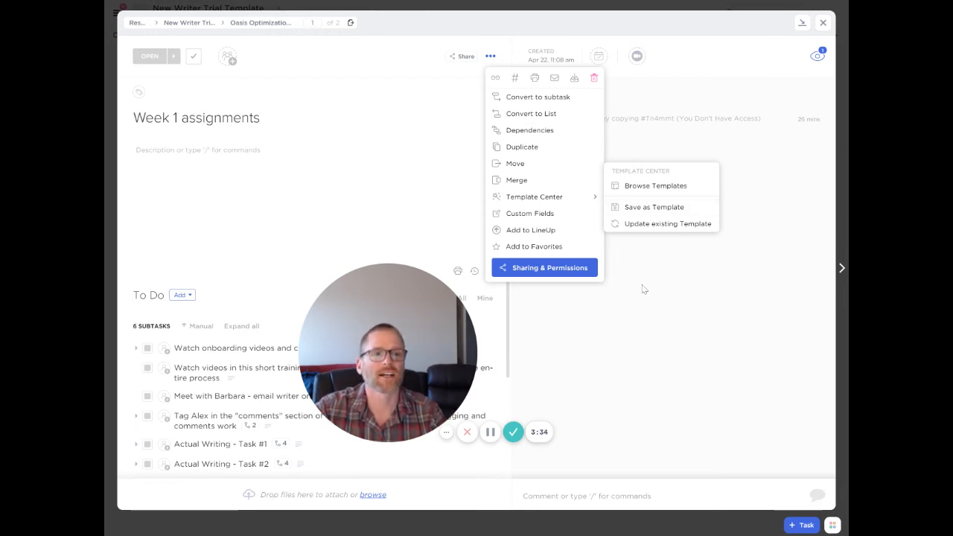
{"action": "left_click", "coordinate": [643, 289]}
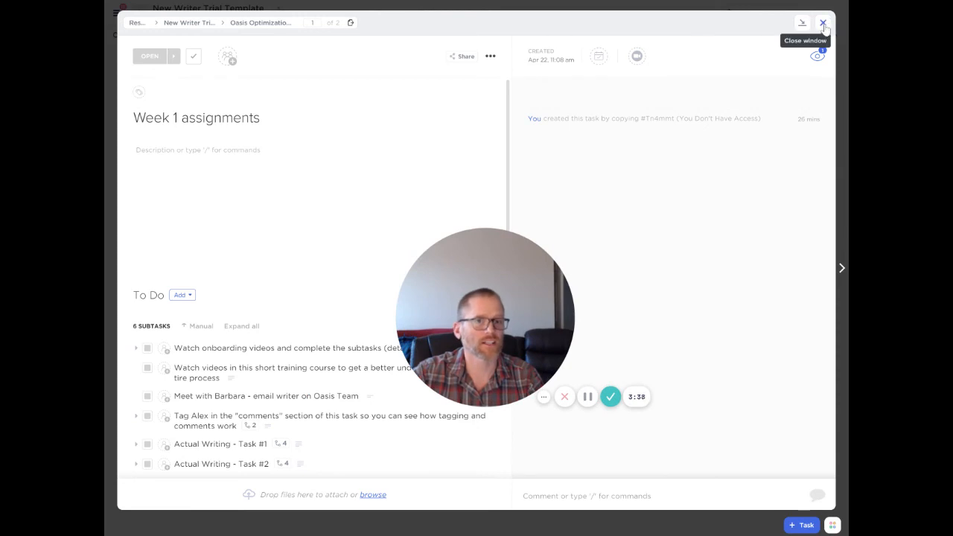
{"action": "left_click", "coordinate": [822, 21]}
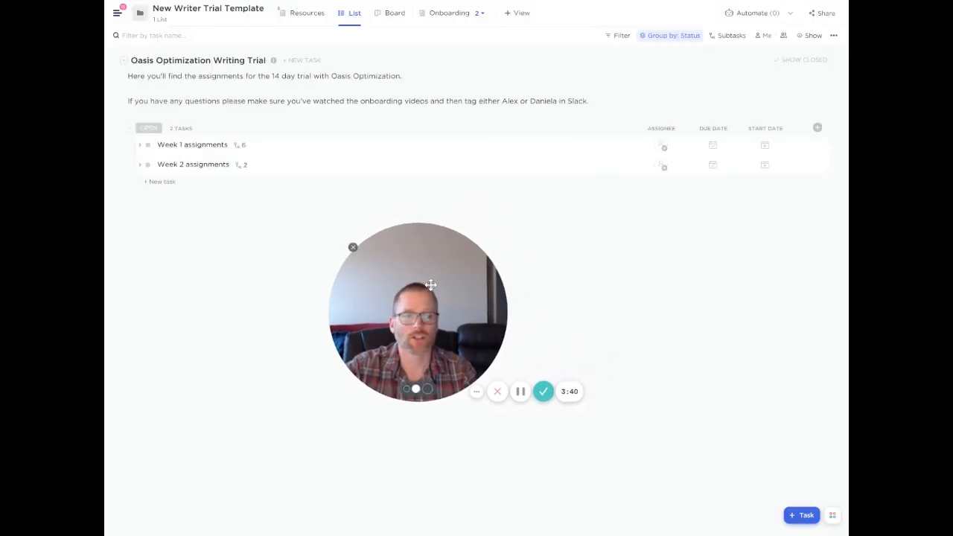